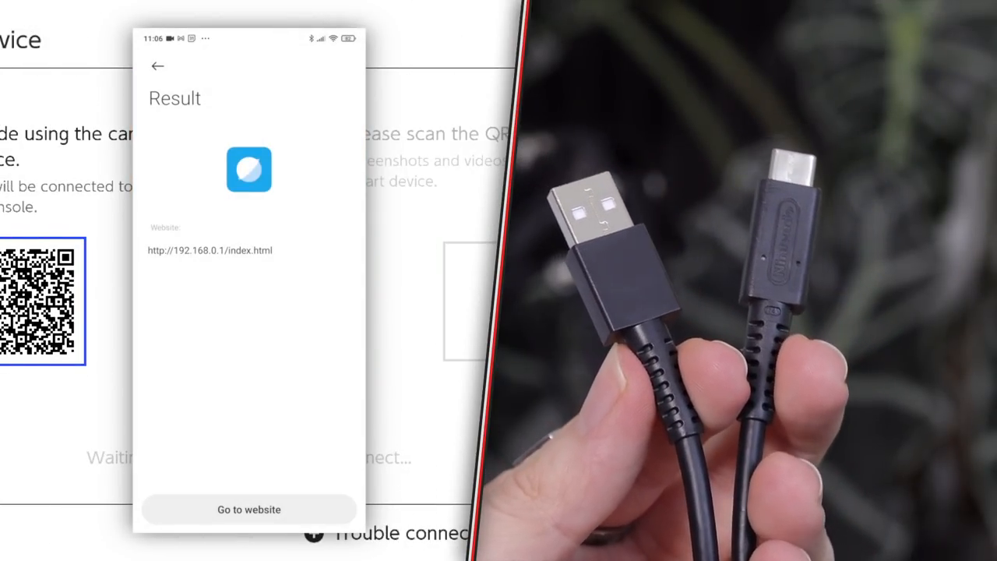
- Finish viewing the received screenshot on the phone and switch back to the Nintendo Switch
left_click(249, 508)
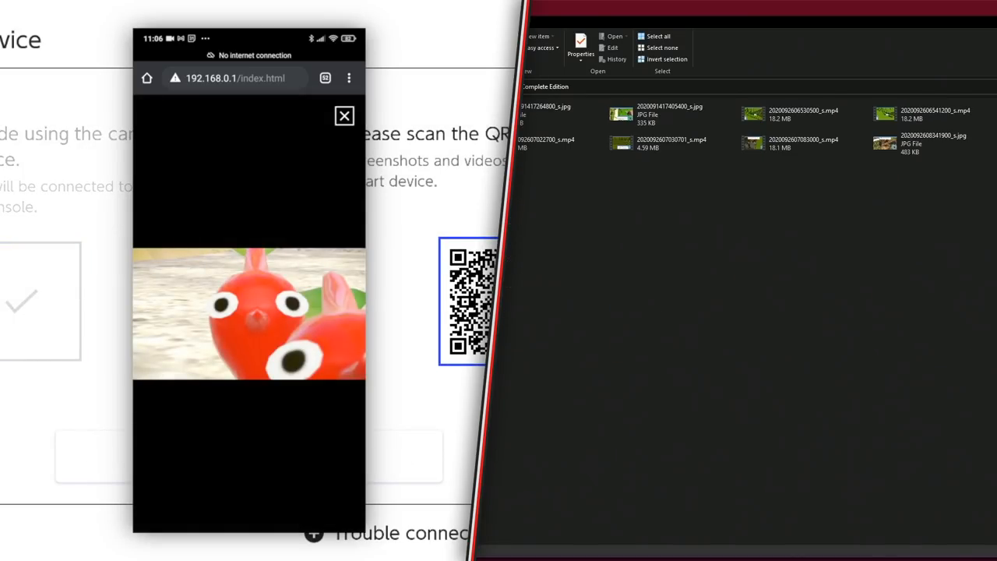
right_click(249, 312)
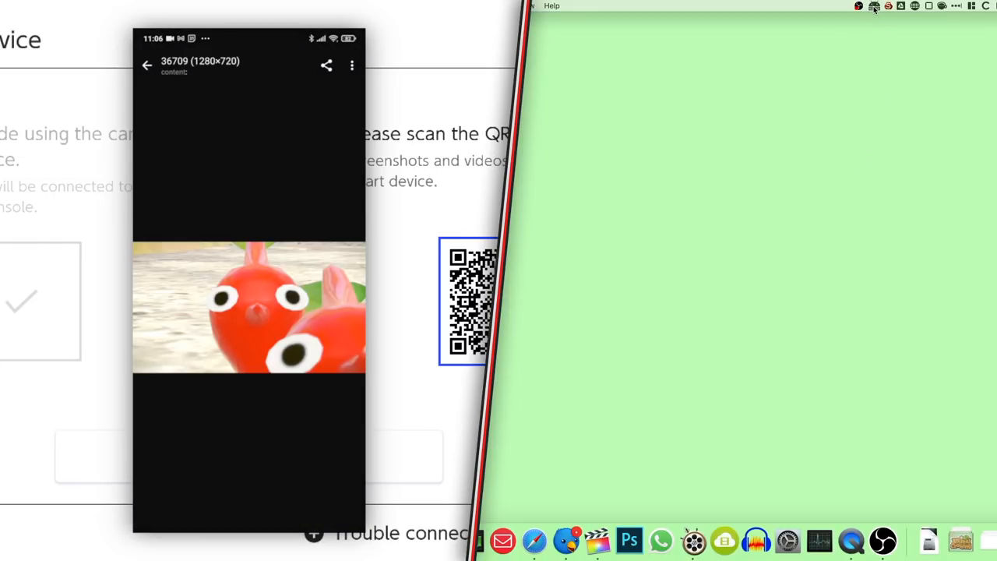
left_click(876, 6)
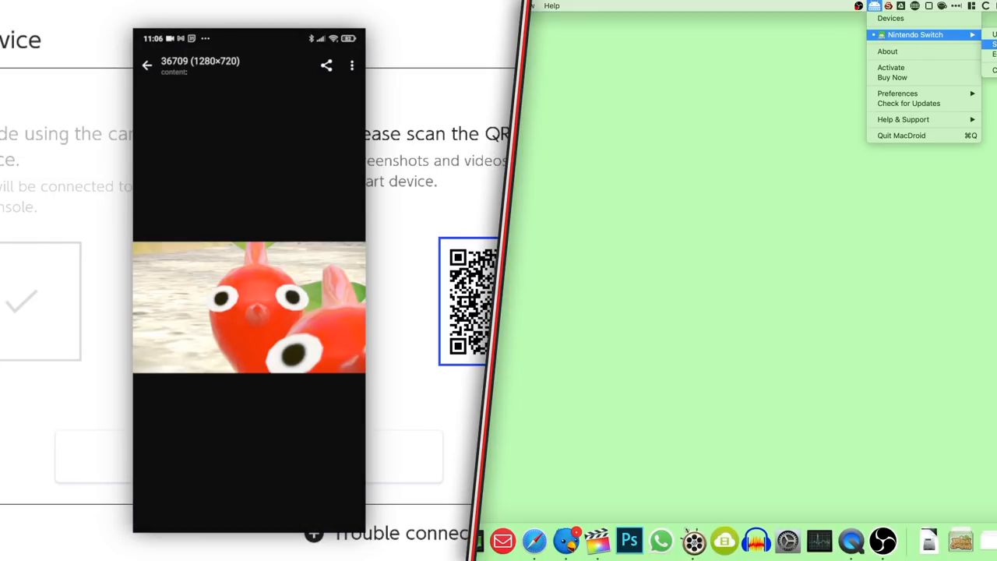
left_click(916, 34)
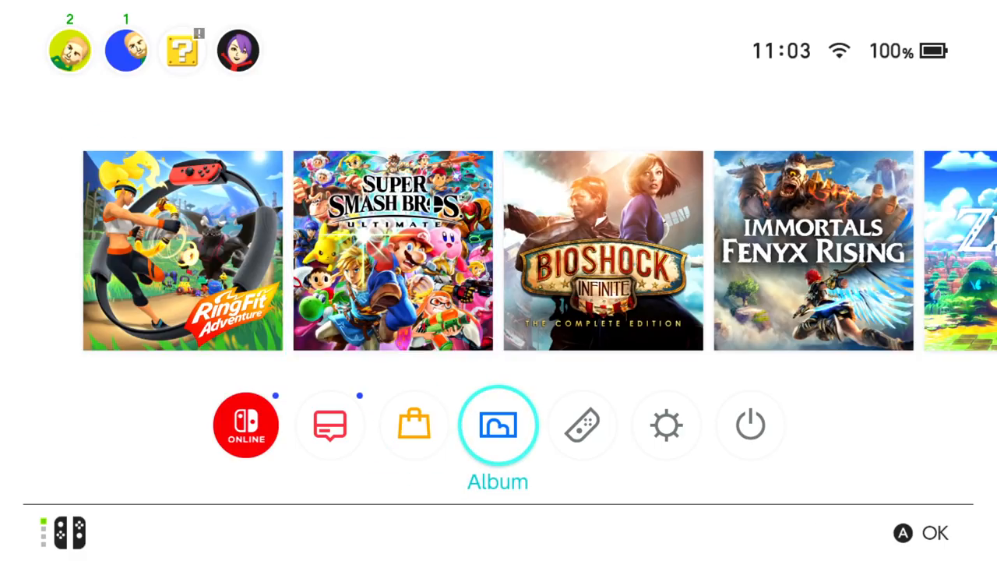
- In the Album, choose Send to Smart Device on the Pikmin 3 Deluxe screenshot
left_click(499, 424)
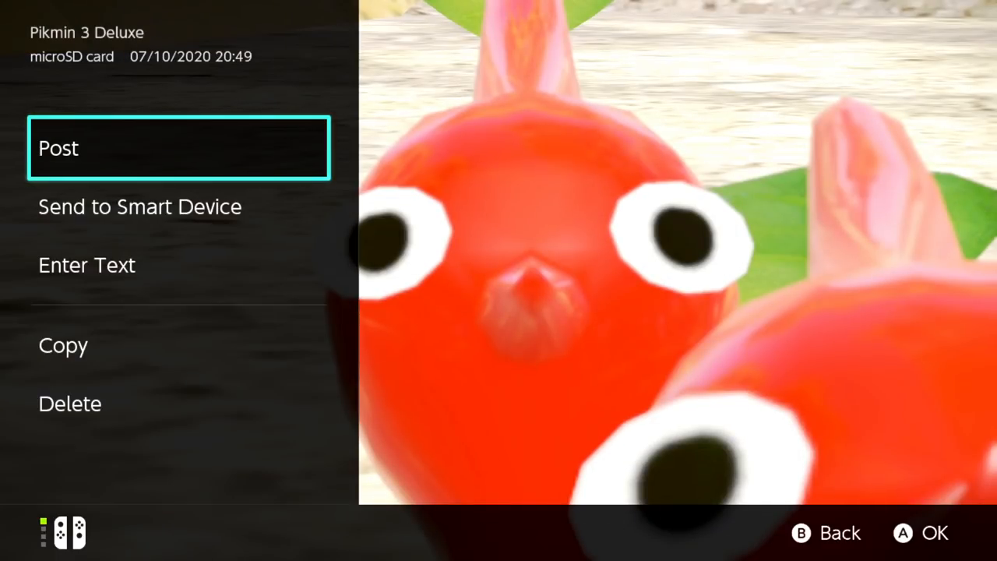
key("down")
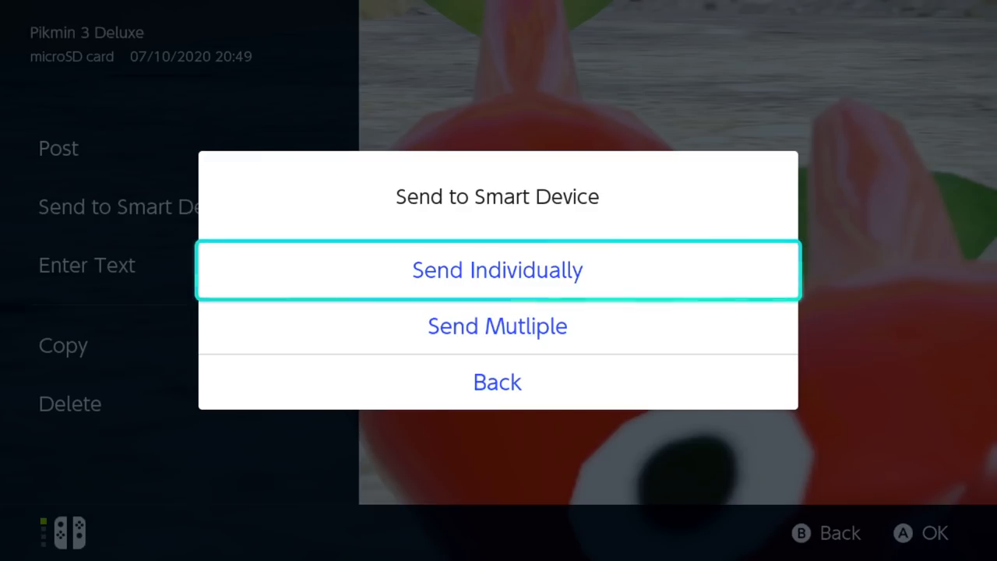
- Send just this one screenshot with Send Individually, starting the QR pairing
left_click(497, 269)
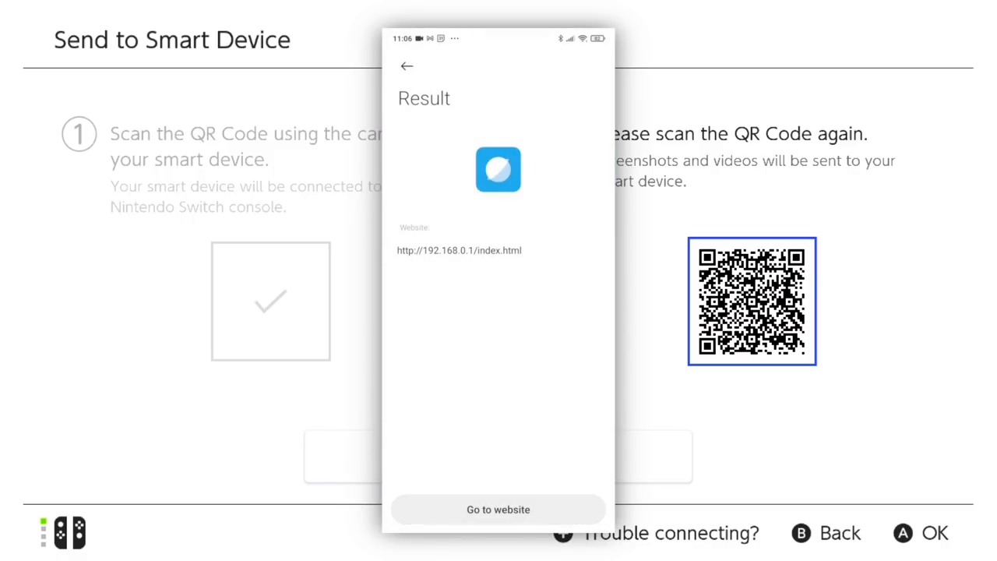
- Download the Pikmin screenshot from the console's page in the phone browser
left_click(498, 508)
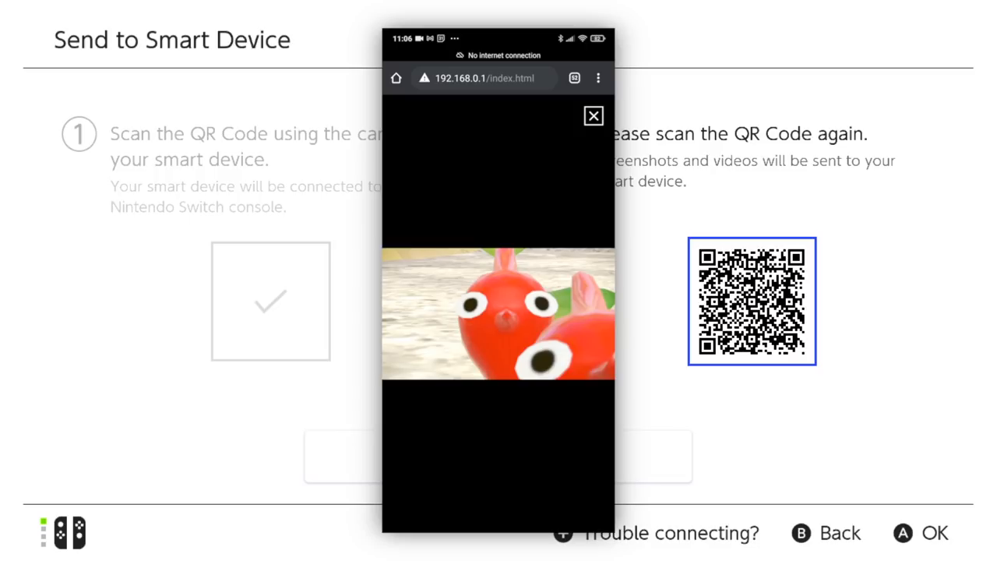
right_click(499, 312)
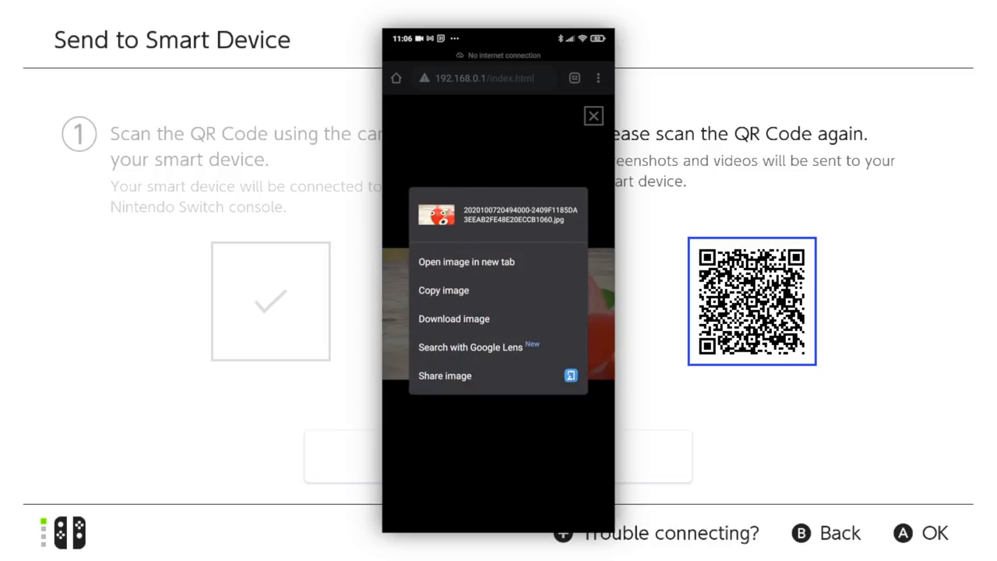
left_click(453, 317)
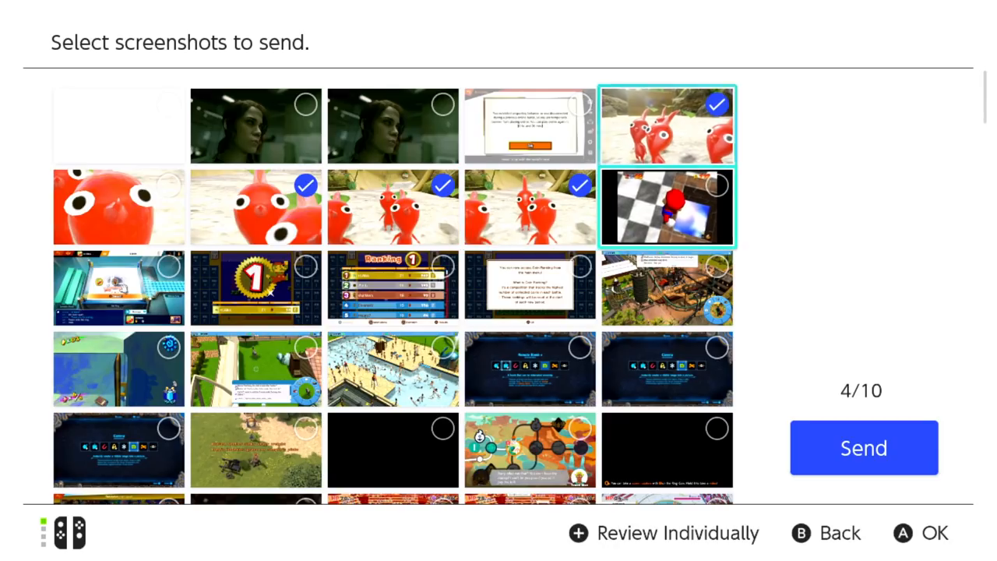
- Add the red Pikmin close-up to reach 5/10 selected and send the batch
left_click(118, 206)
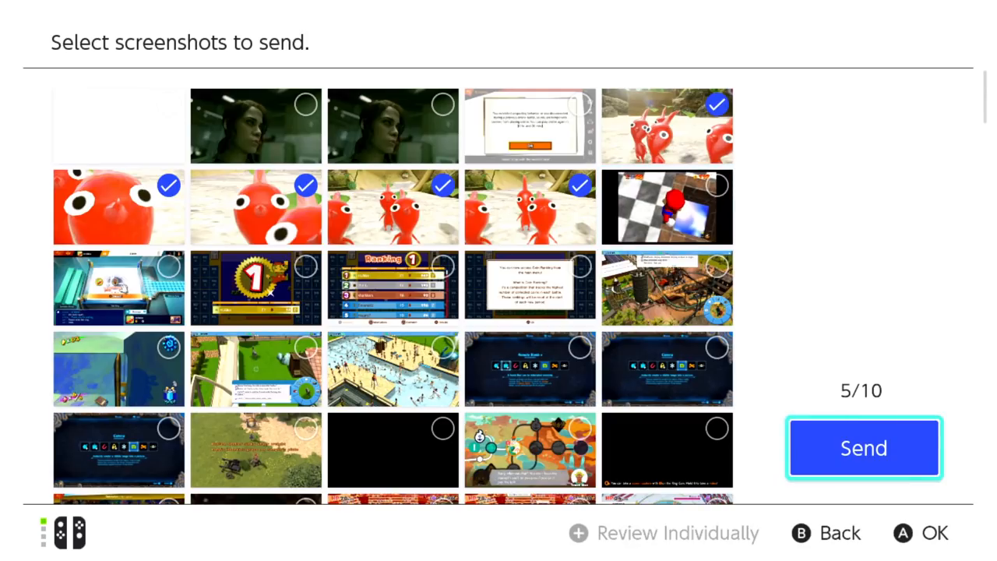
left_click(863, 447)
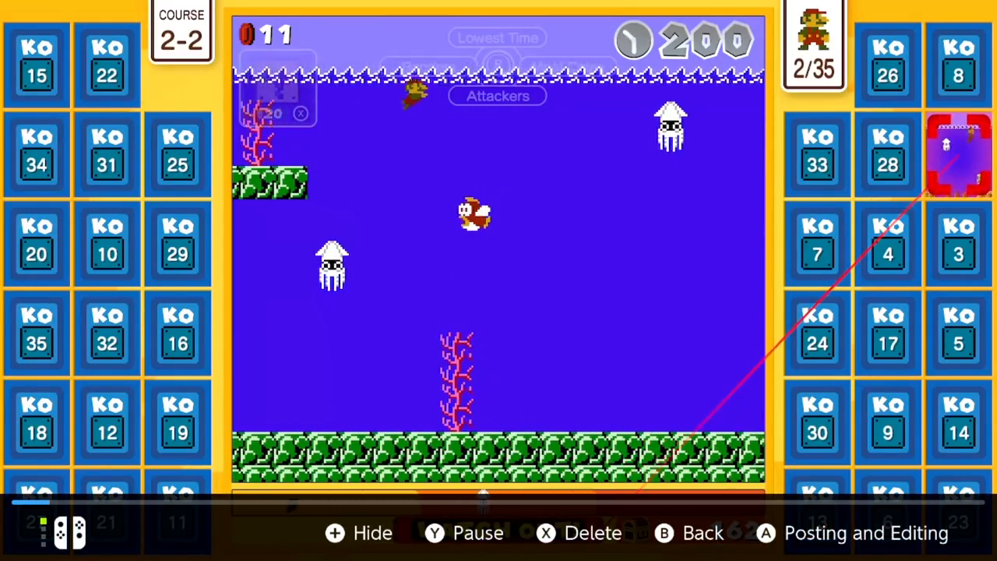
- Send the Super Mario Bros. 35 clip to the phone, play it and download it there
left_click(865, 533)
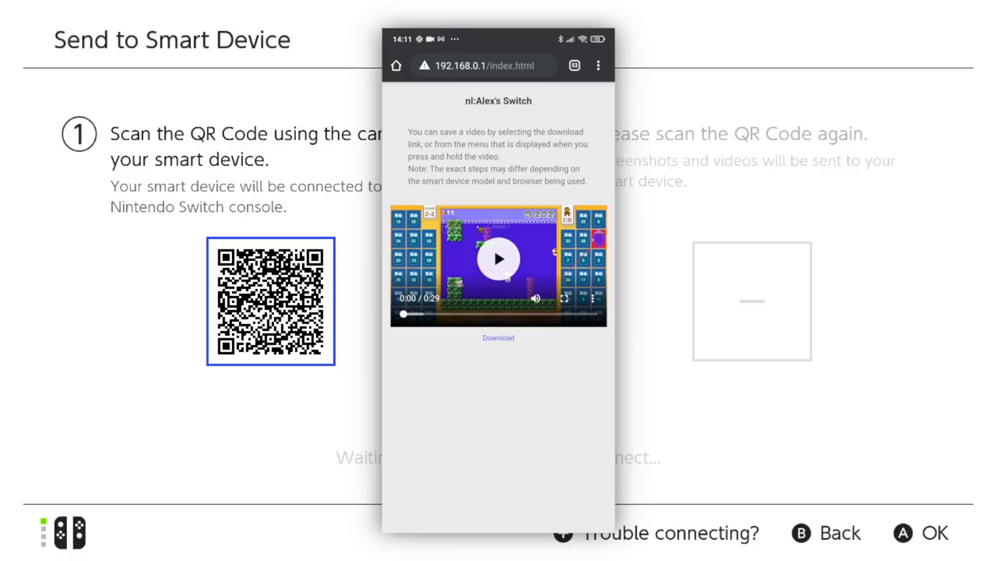
left_click(499, 258)
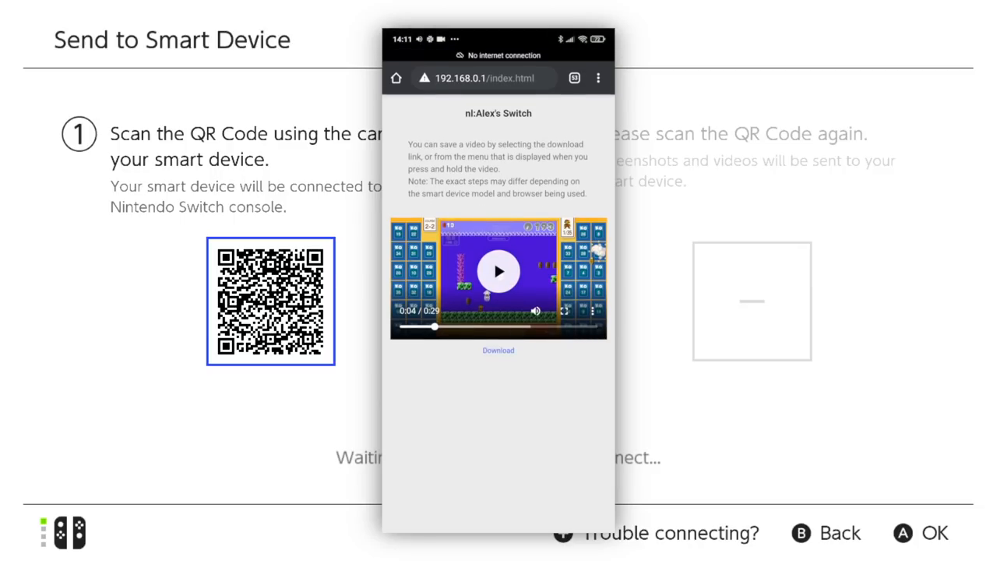
left_click(499, 271)
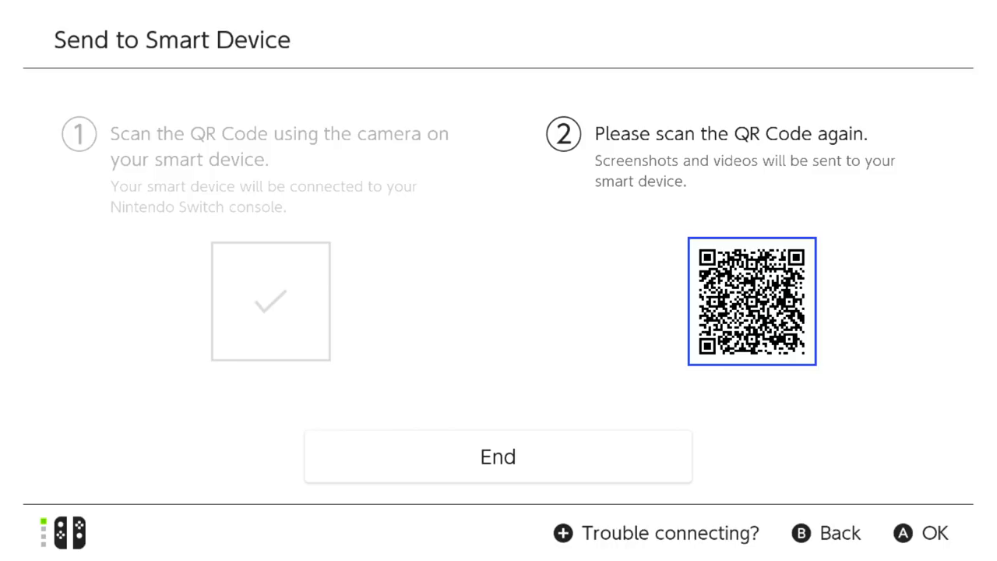
mouse_move(499, 457)
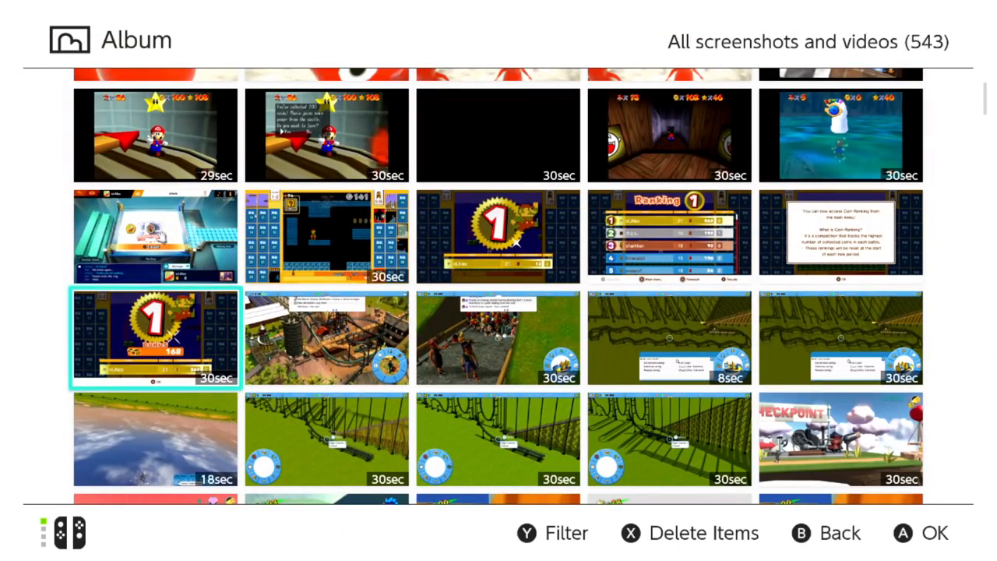
- Exit the Album back to the HOME screen
key("b")
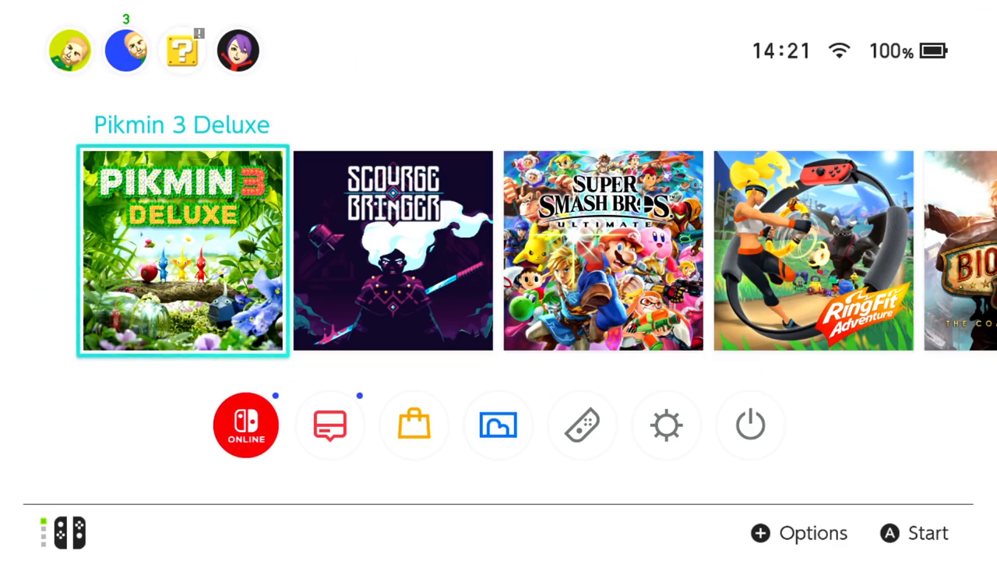
mouse_move(667, 424)
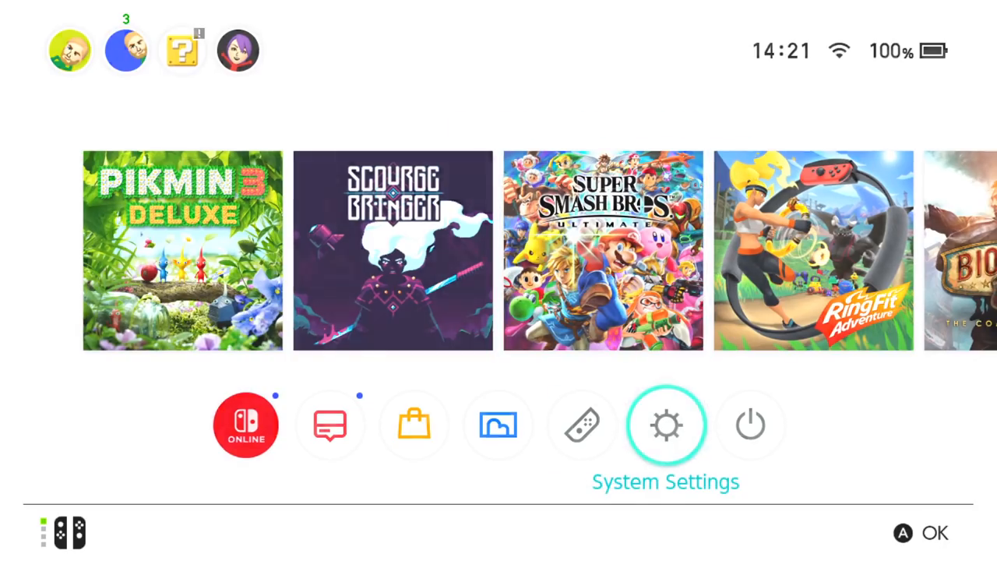
- In System Settings, reach Manage Screenshots and Videos under Data Management
left_click(667, 423)
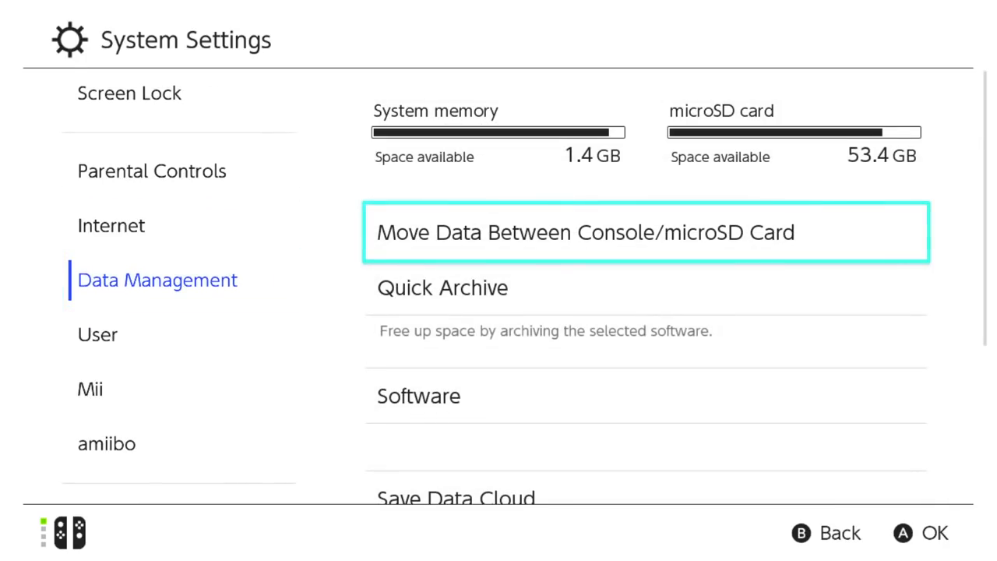
scroll("down", 3)
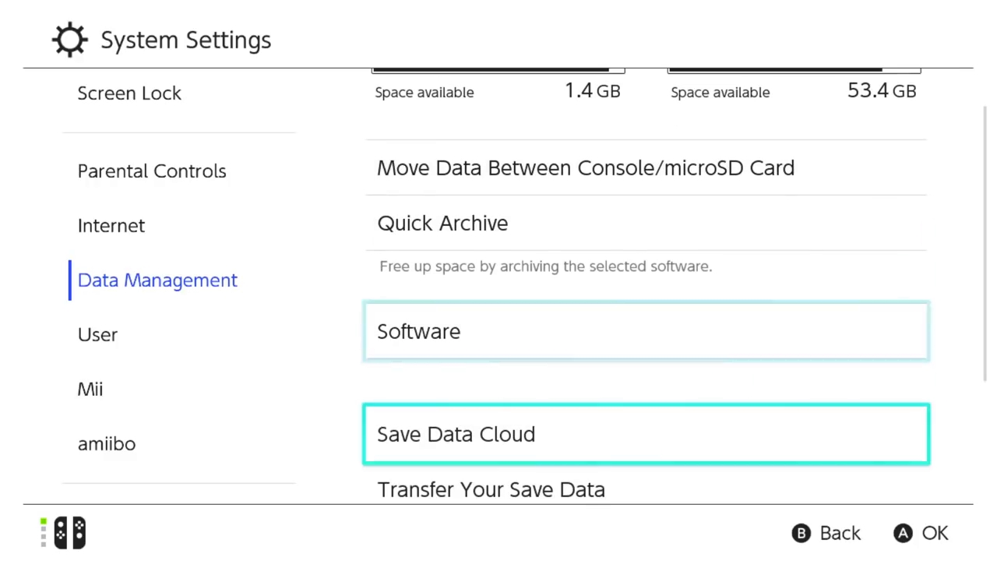
scroll("down", 3)
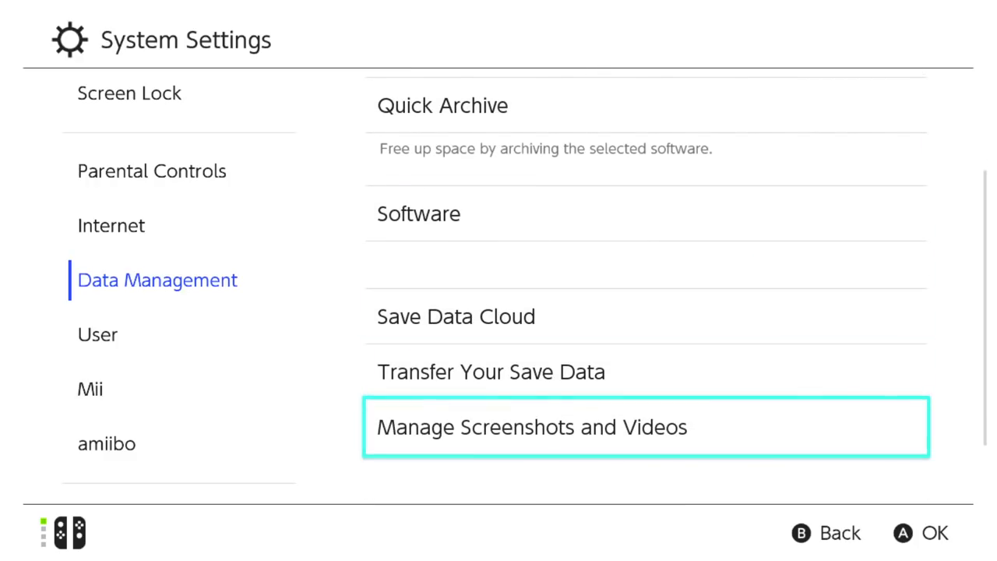
left_click(533, 427)
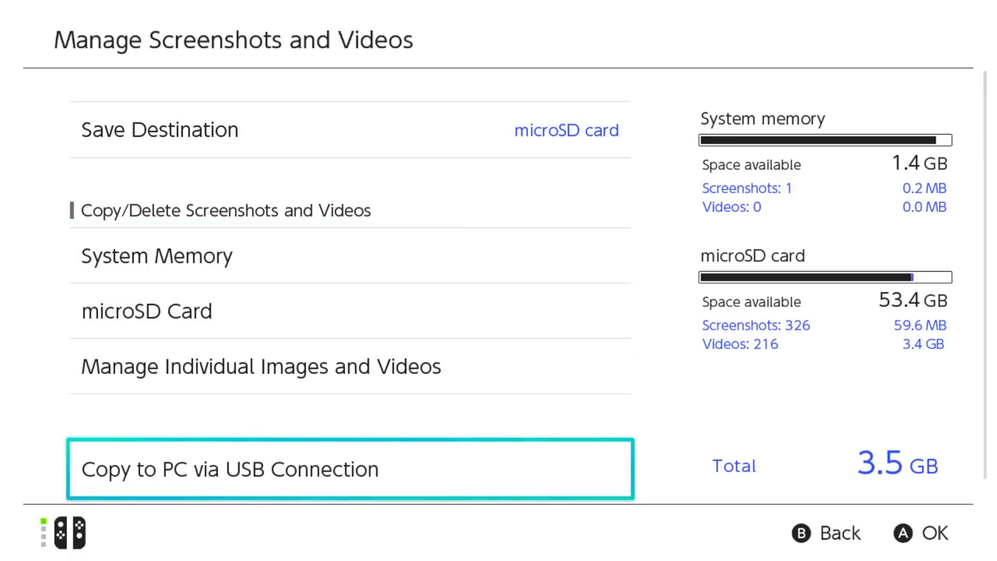
- Start Copy to PC via USB Connection so Windows sees the Switch
left_click(349, 467)
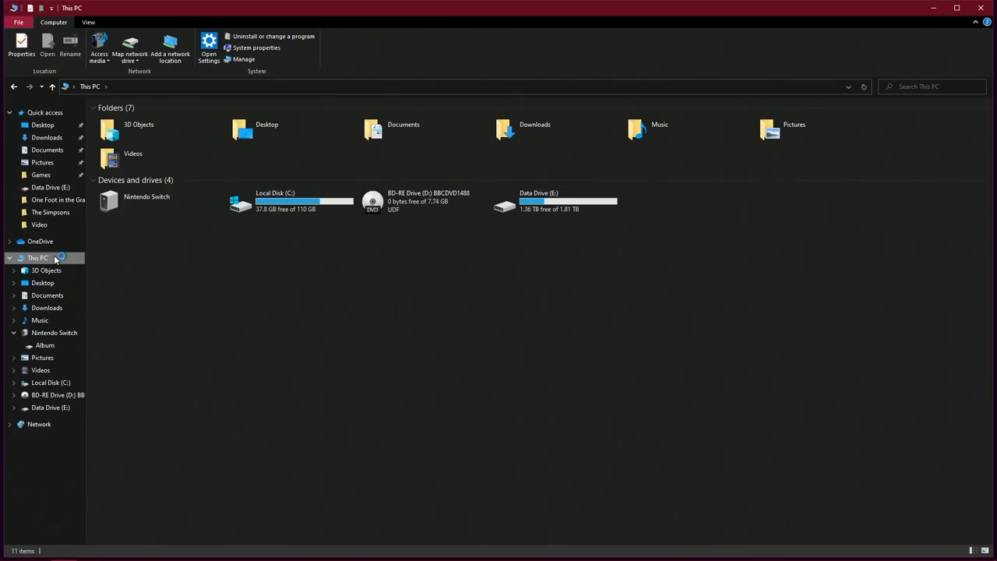
- Browse Nintendo Switch > Album > RollerCoaster Tycoon 3 and view a JPG screenshot in Photos
double_click(146, 200)
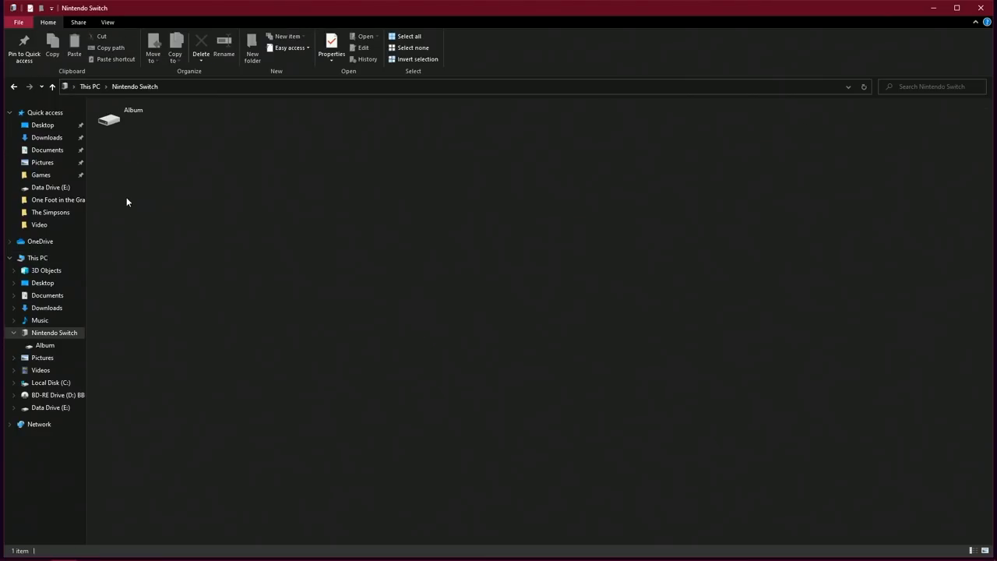
double_click(109, 118)
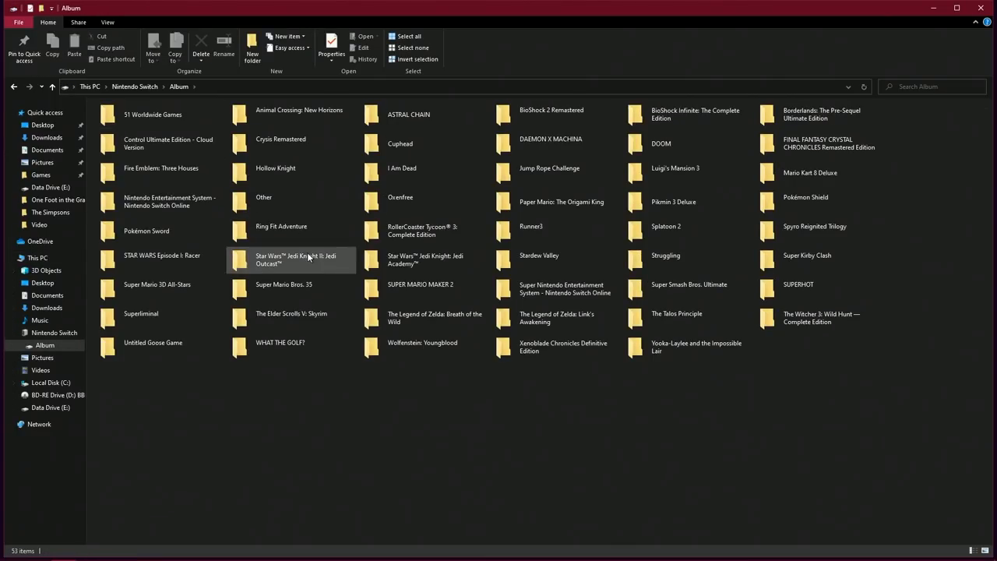
double_click(424, 231)
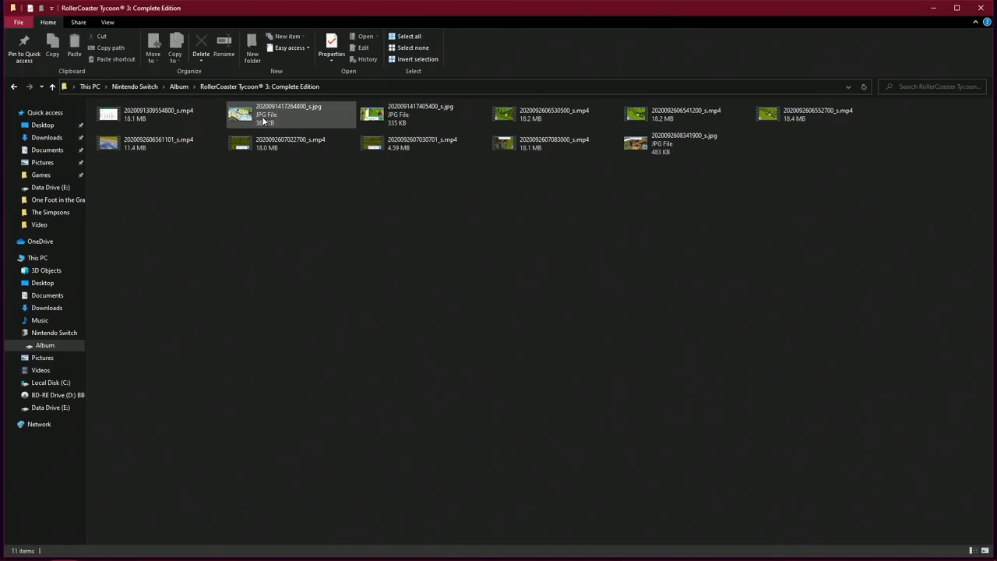
double_click(288, 115)
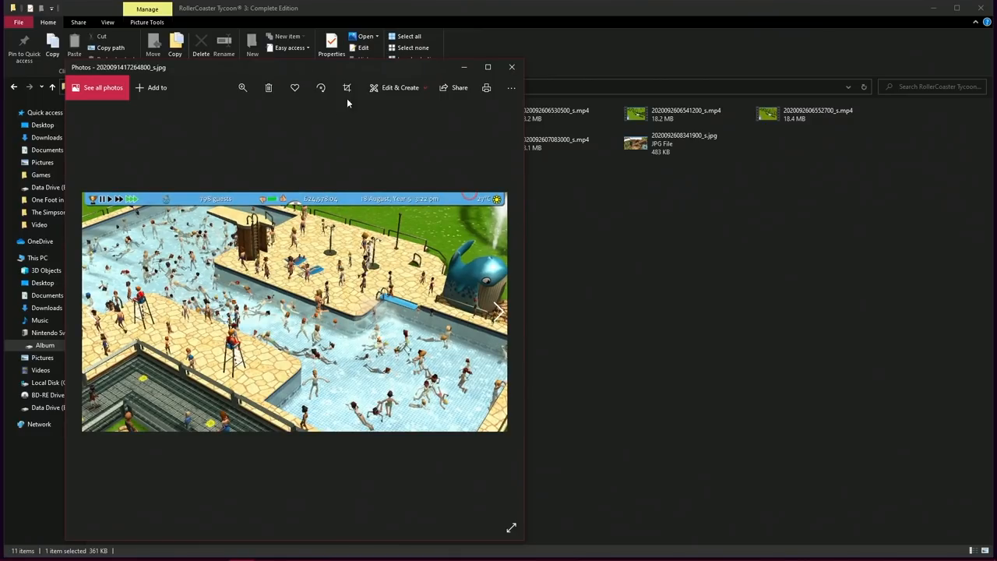
- Close the preview and bring up actions for one of the game's MP4 clips
left_click(511, 66)
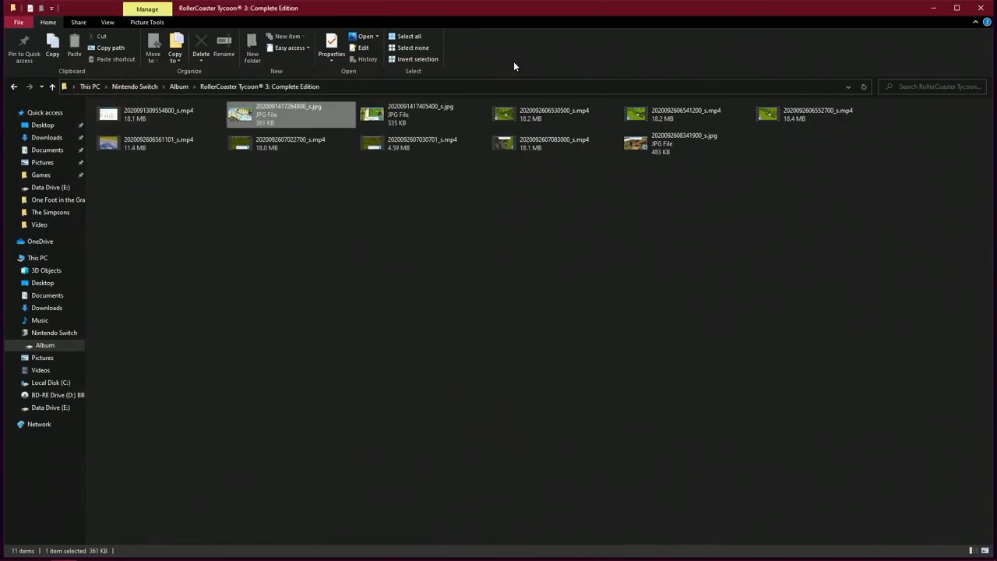
left_click(424, 144)
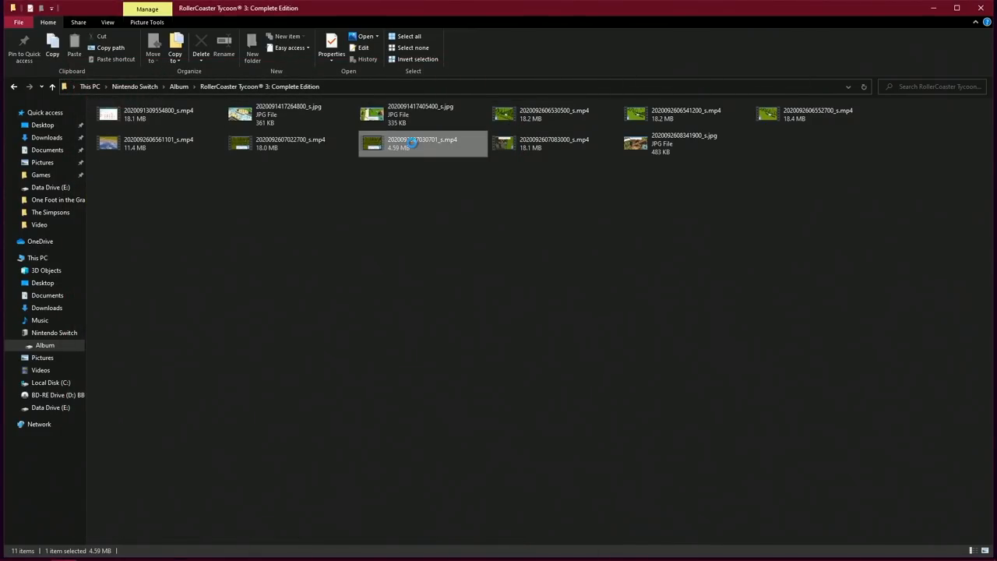
right_click(422, 143)
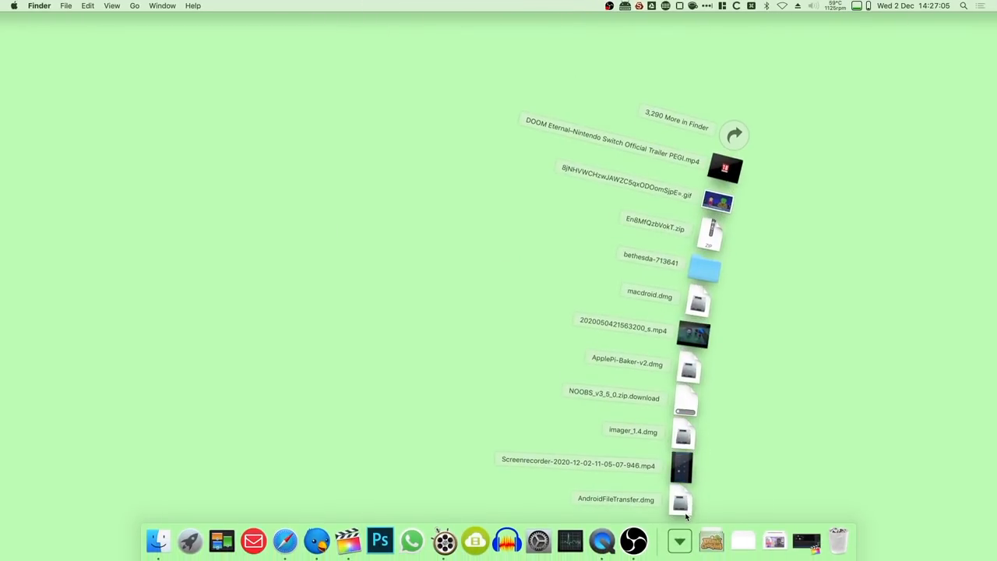
- In Android File Transfer, drag a Luigi's Mansion 3 JPG to the Mac desktop and view it
double_click(681, 502)
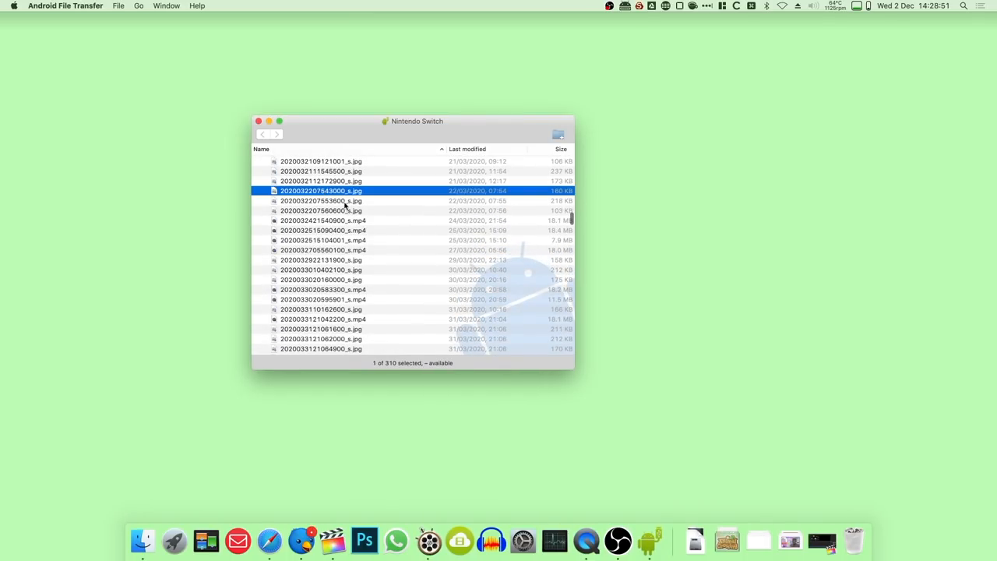
scroll("down", 3)
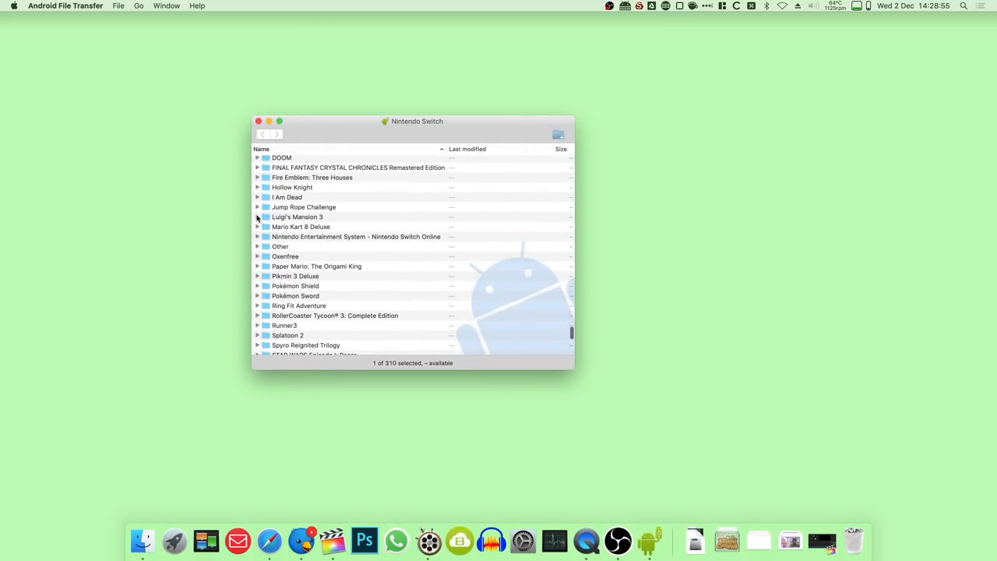
left_click(258, 217)
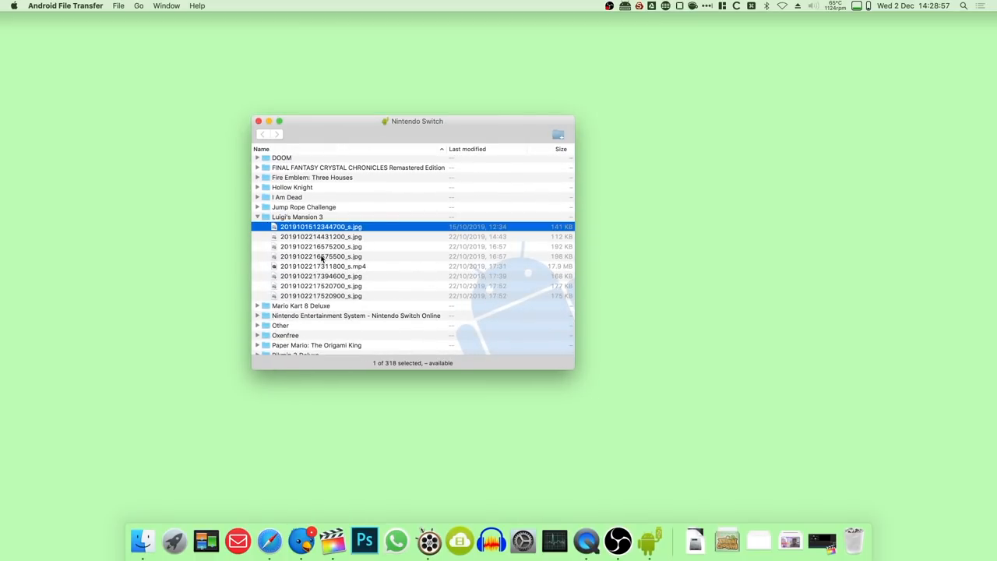
left_click_drag(321, 256, 756, 172)
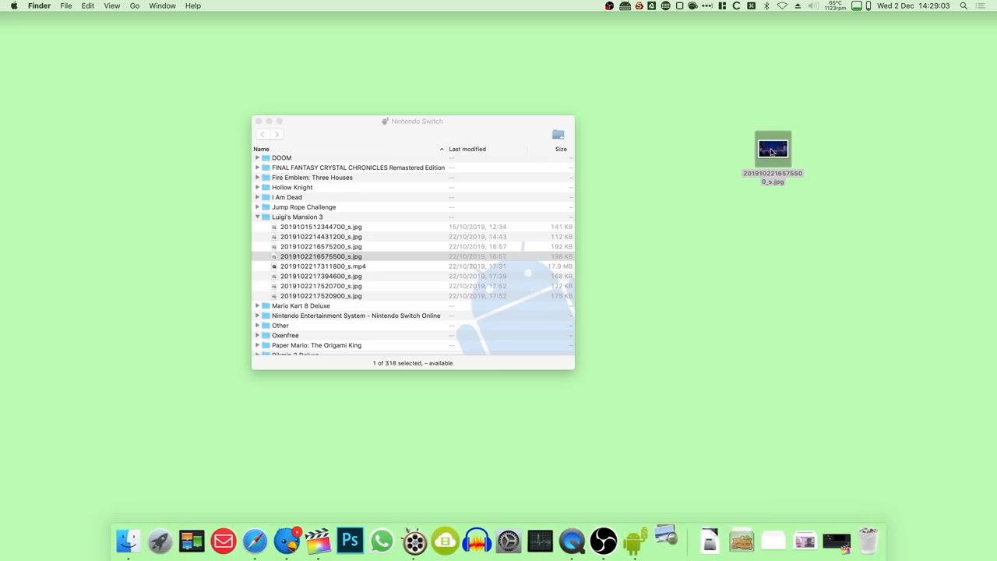
double_click(321, 255)
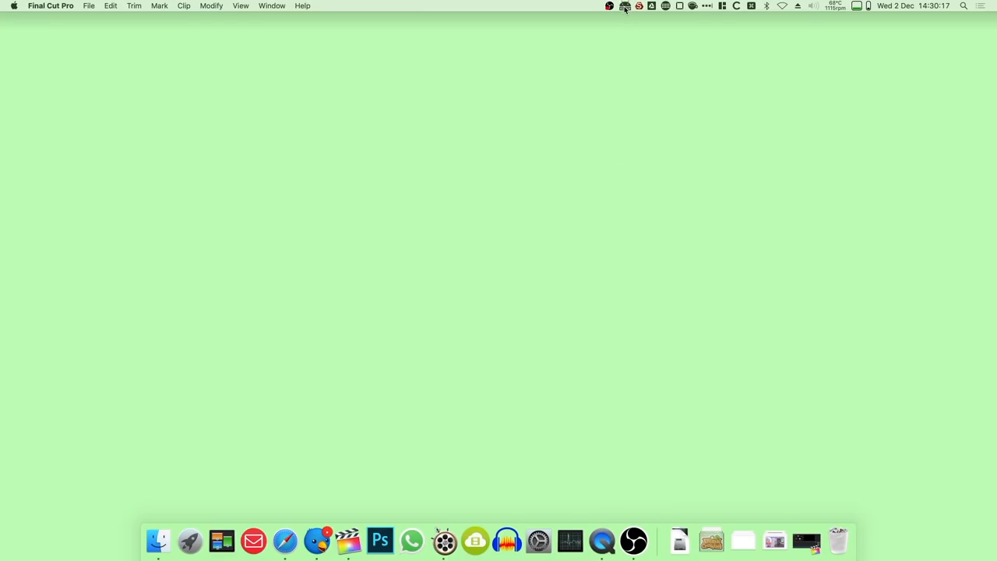
- Show the Switch's storage in Finder via MacDroid and preview a Luigi's Mansion 3 screenshot from its Album
left_click(626, 6)
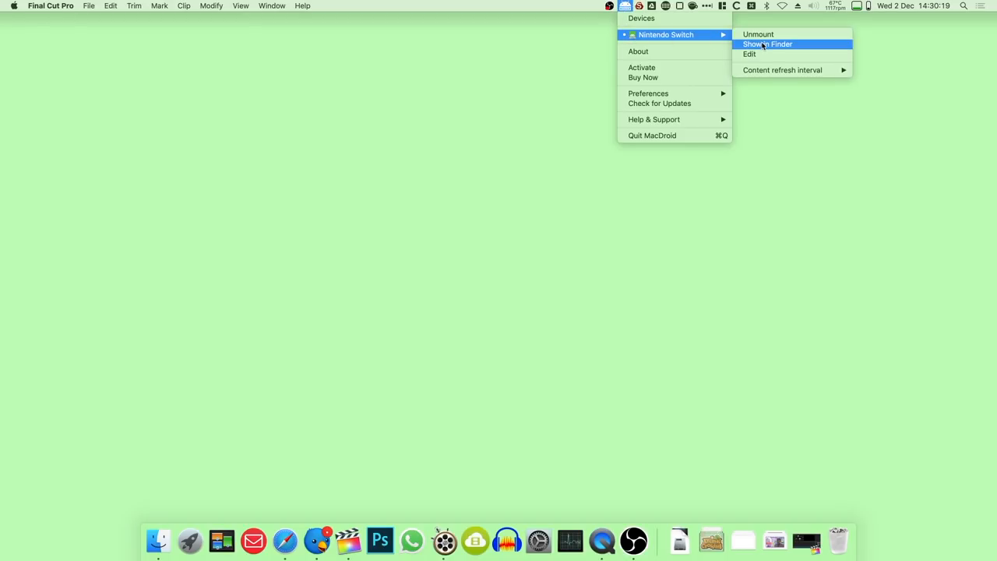
left_click(767, 44)
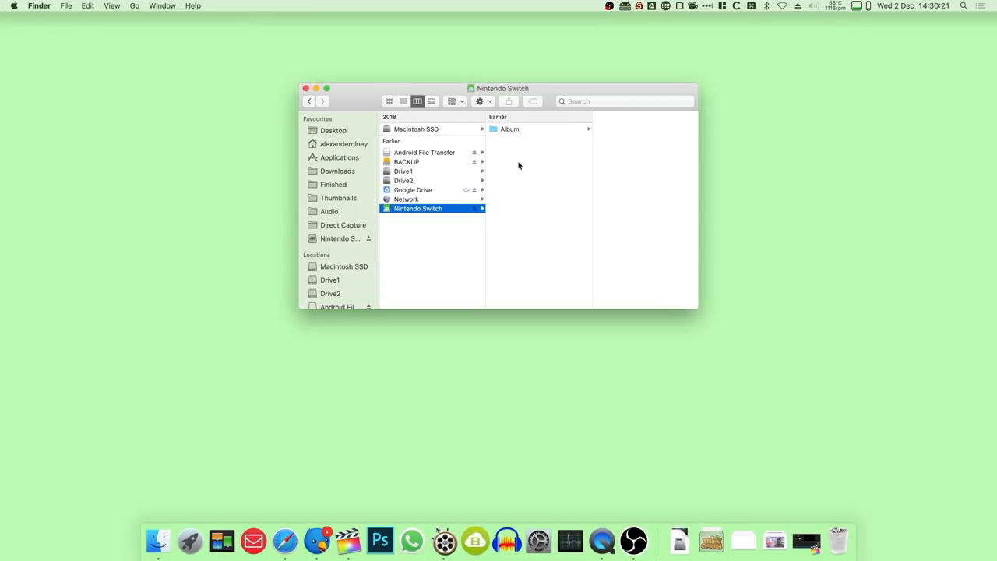
left_click(508, 128)
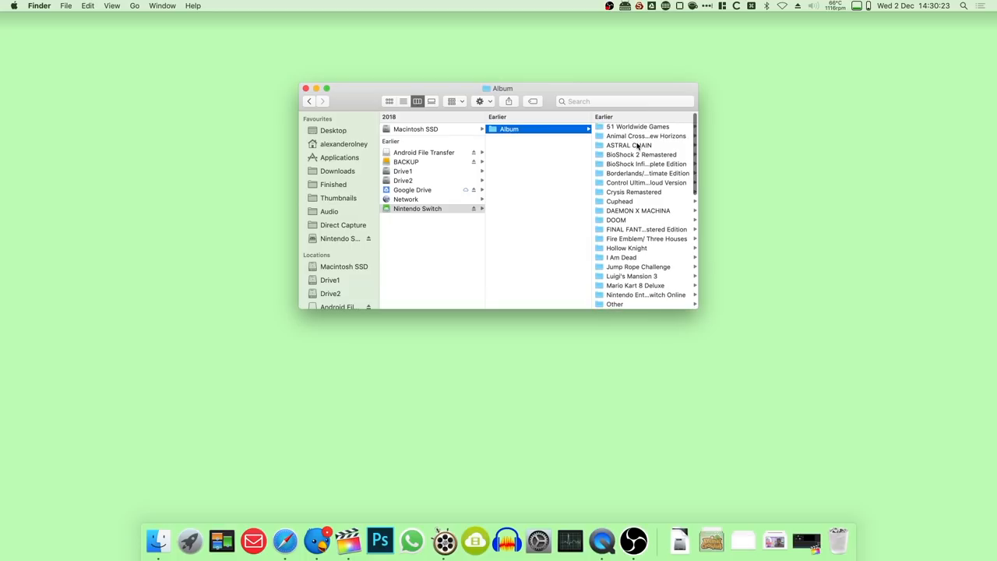
left_click(632, 276)
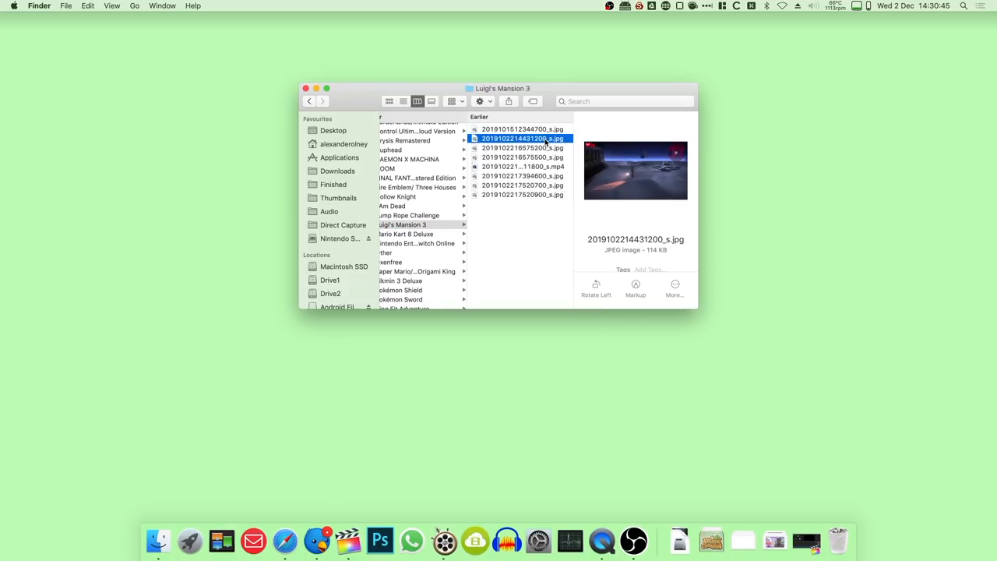
left_click(522, 128)
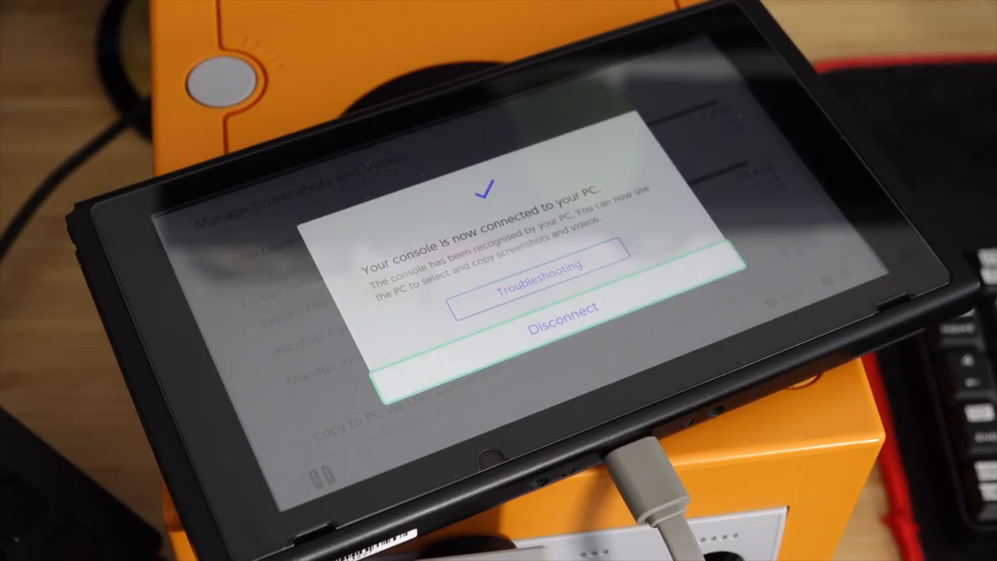
- Disconnect the console from the PC on the 'connected to your PC' screen
left_click(564, 326)
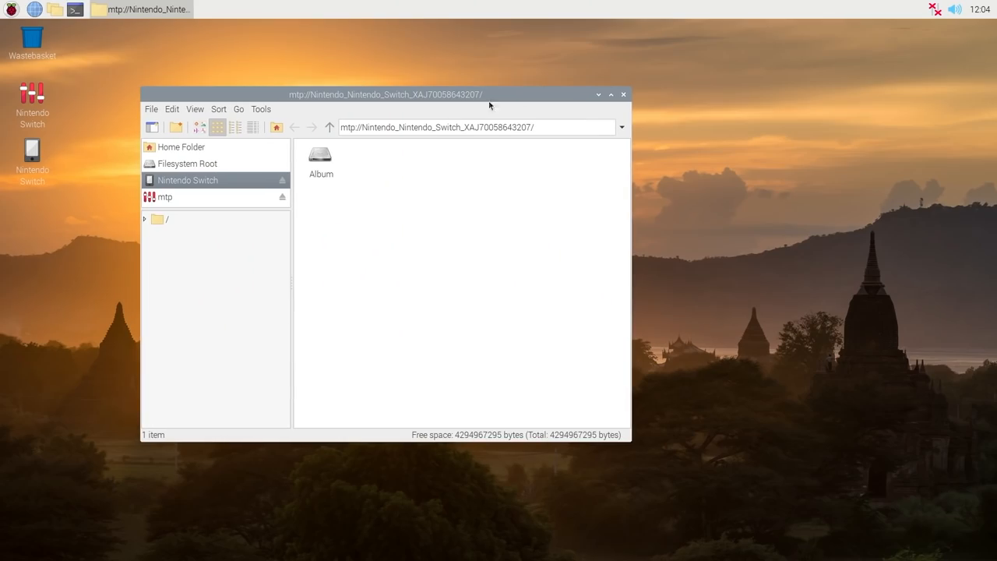
- Enter the Album's Animal Crossing: New Horizons folder and confirm Image Viewer for a screenshot
double_click(321, 155)
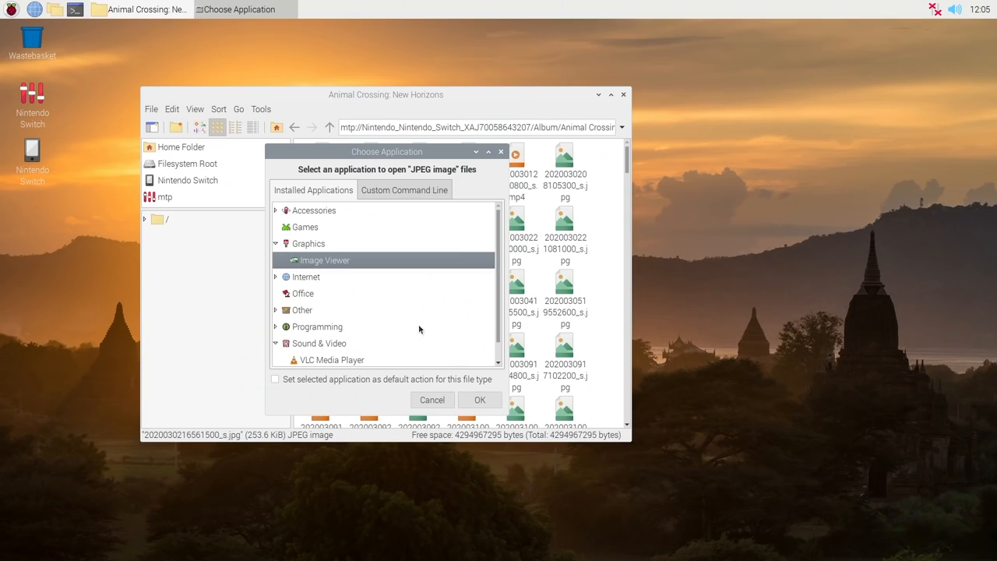
left_click(431, 399)
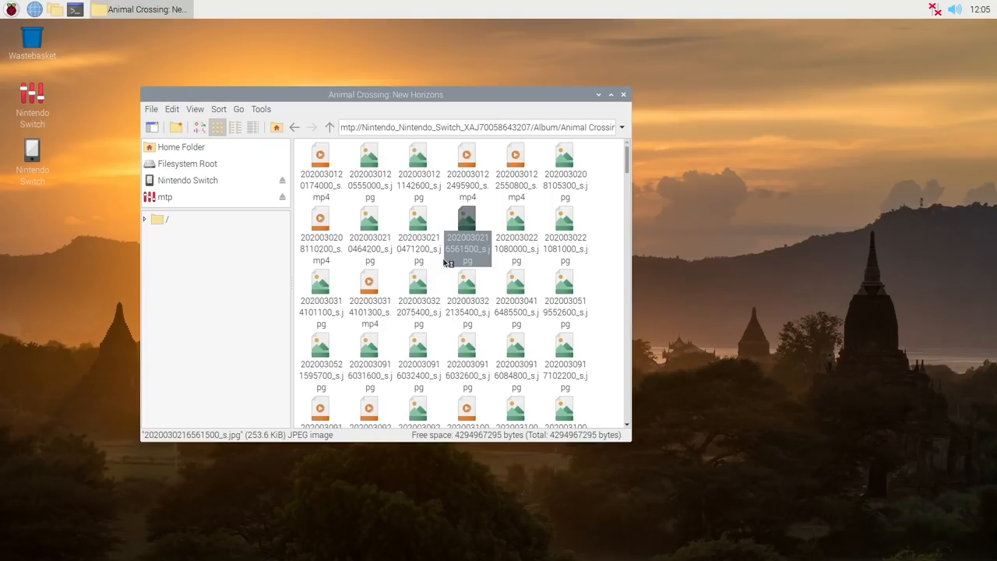